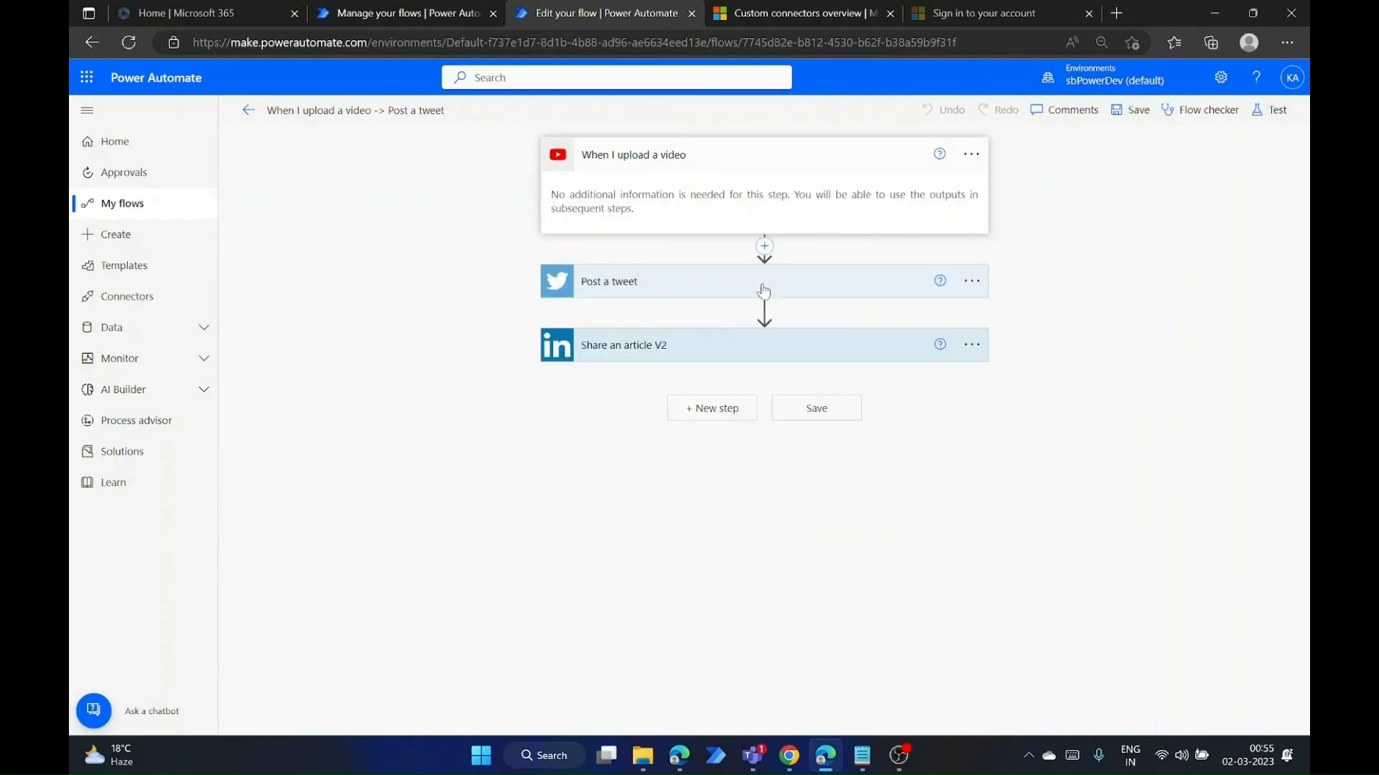
Review the Post a tweet and Share an article V2 steps with advanced options, then start a flow test run.
left_click(609, 280)
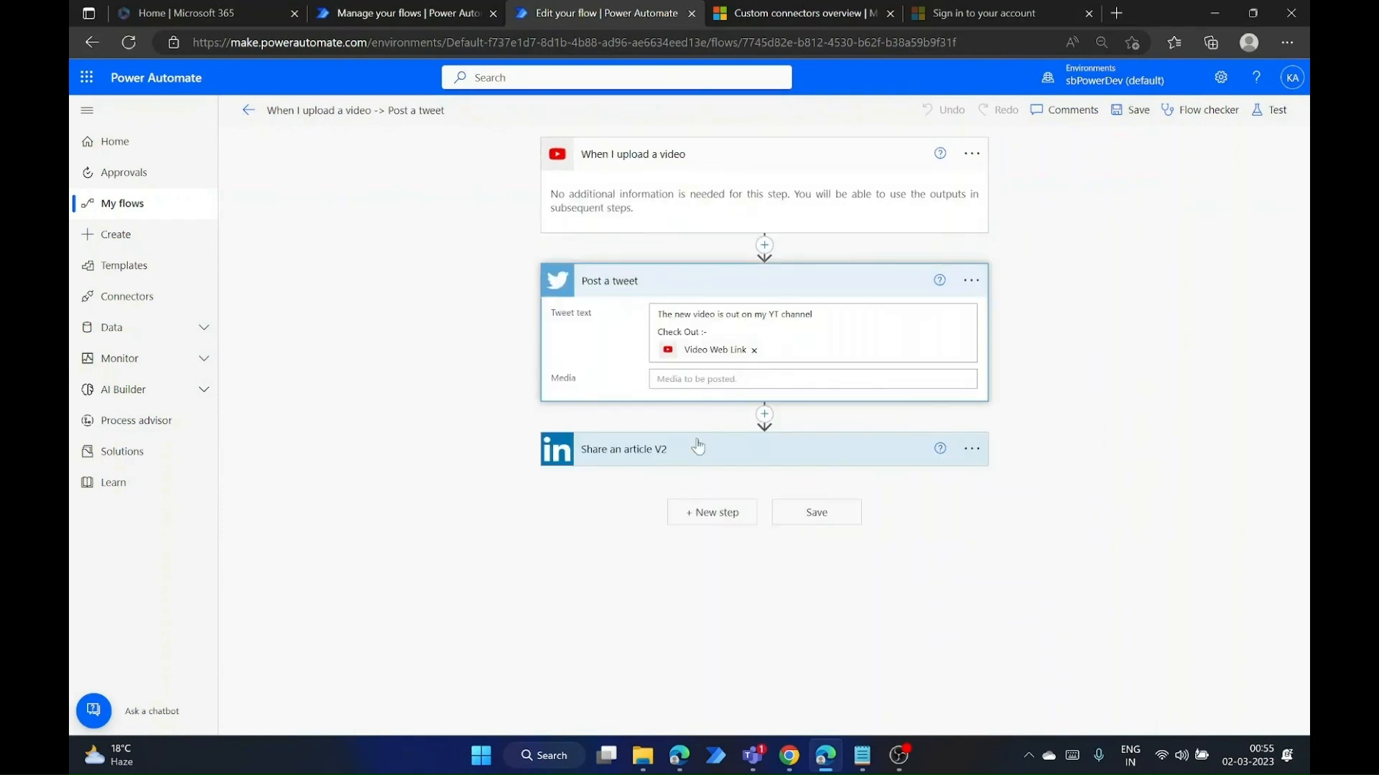
left_click(625, 448)
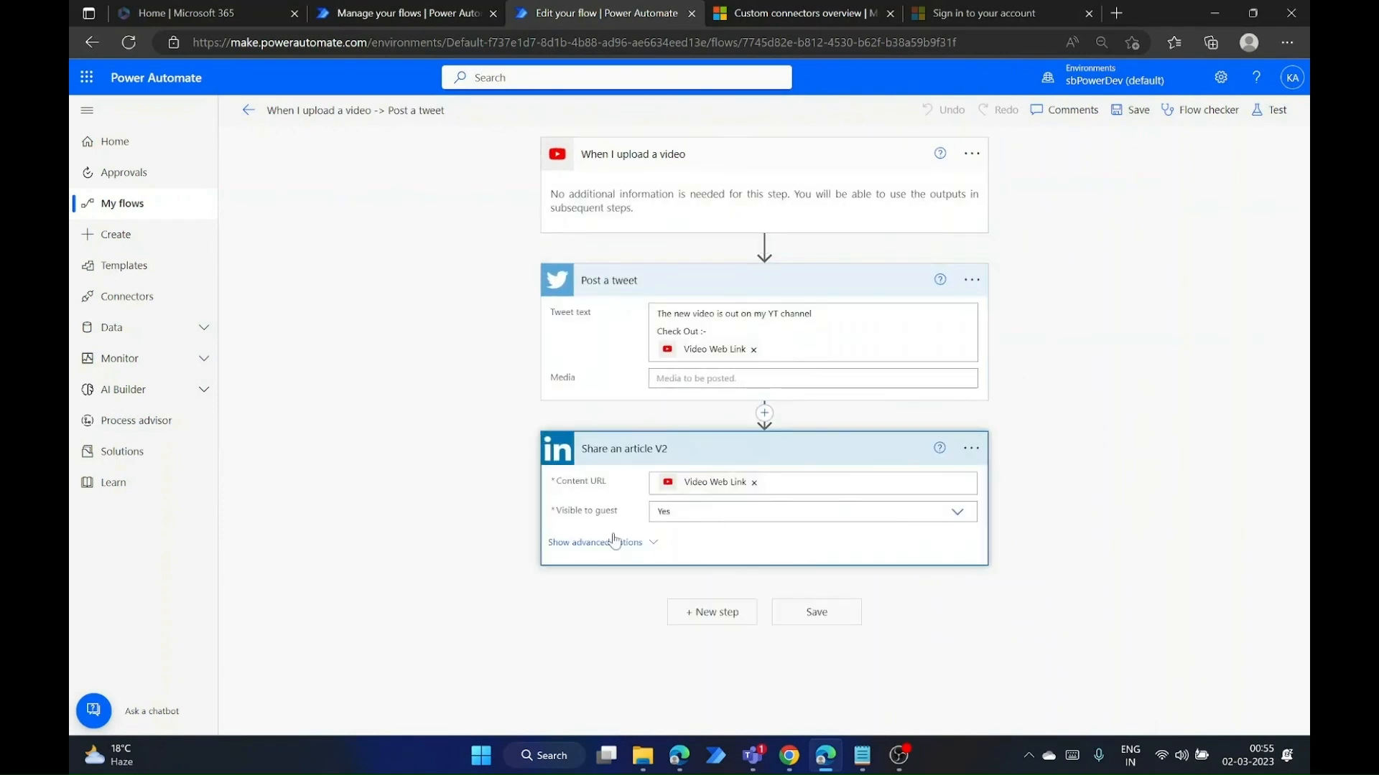
left_click(595, 541)
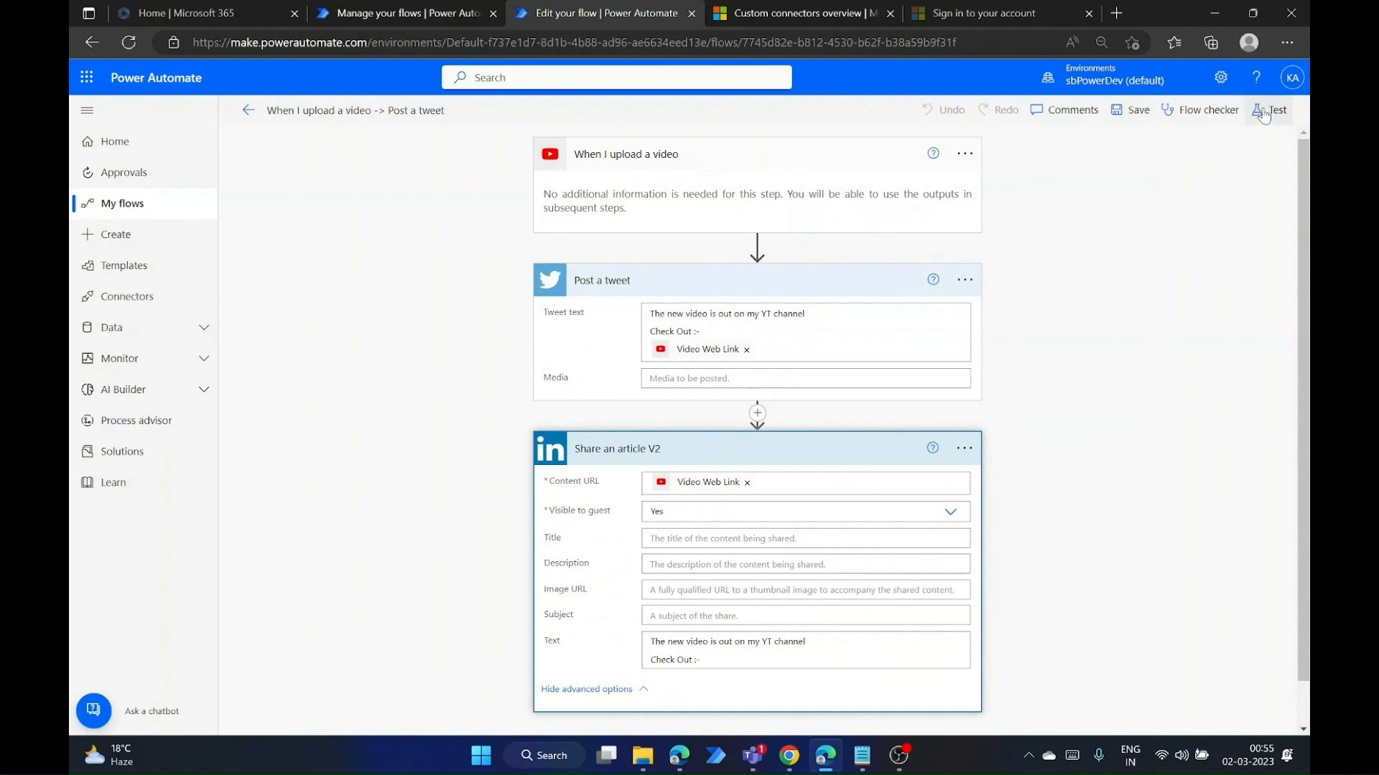
left_click(1270, 111)
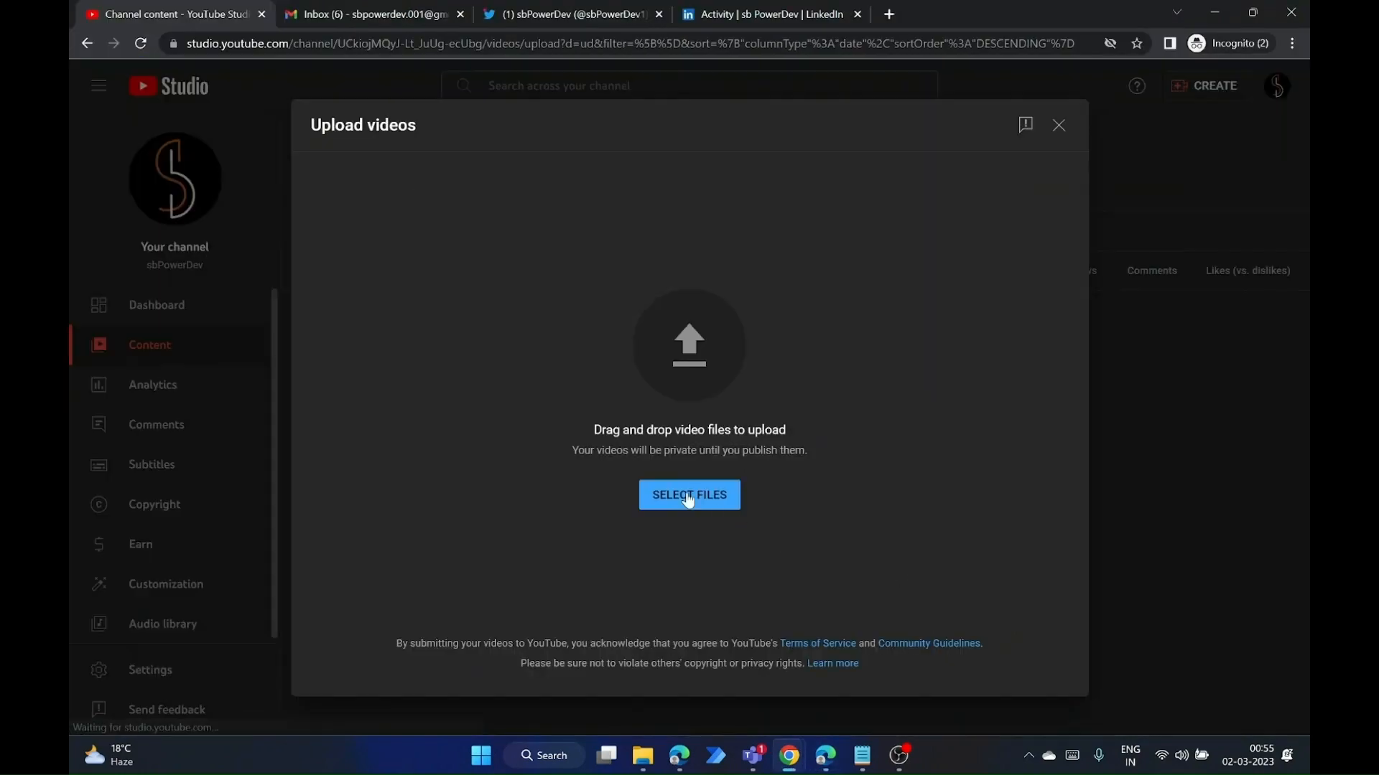
Select the Power Apps VirtualTable Tutorial file from the Videos folder to begin uploading it.
left_click(688, 495)
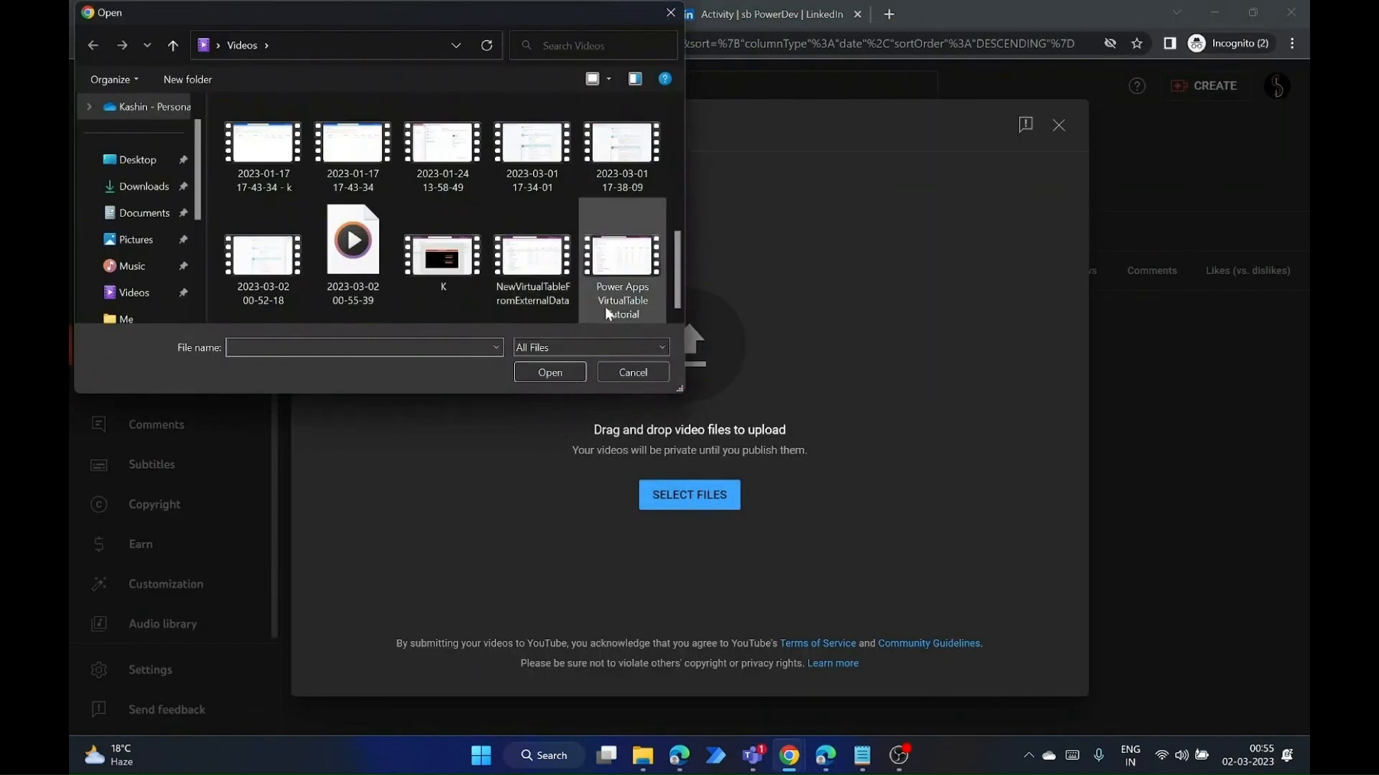
left_click(632, 372)
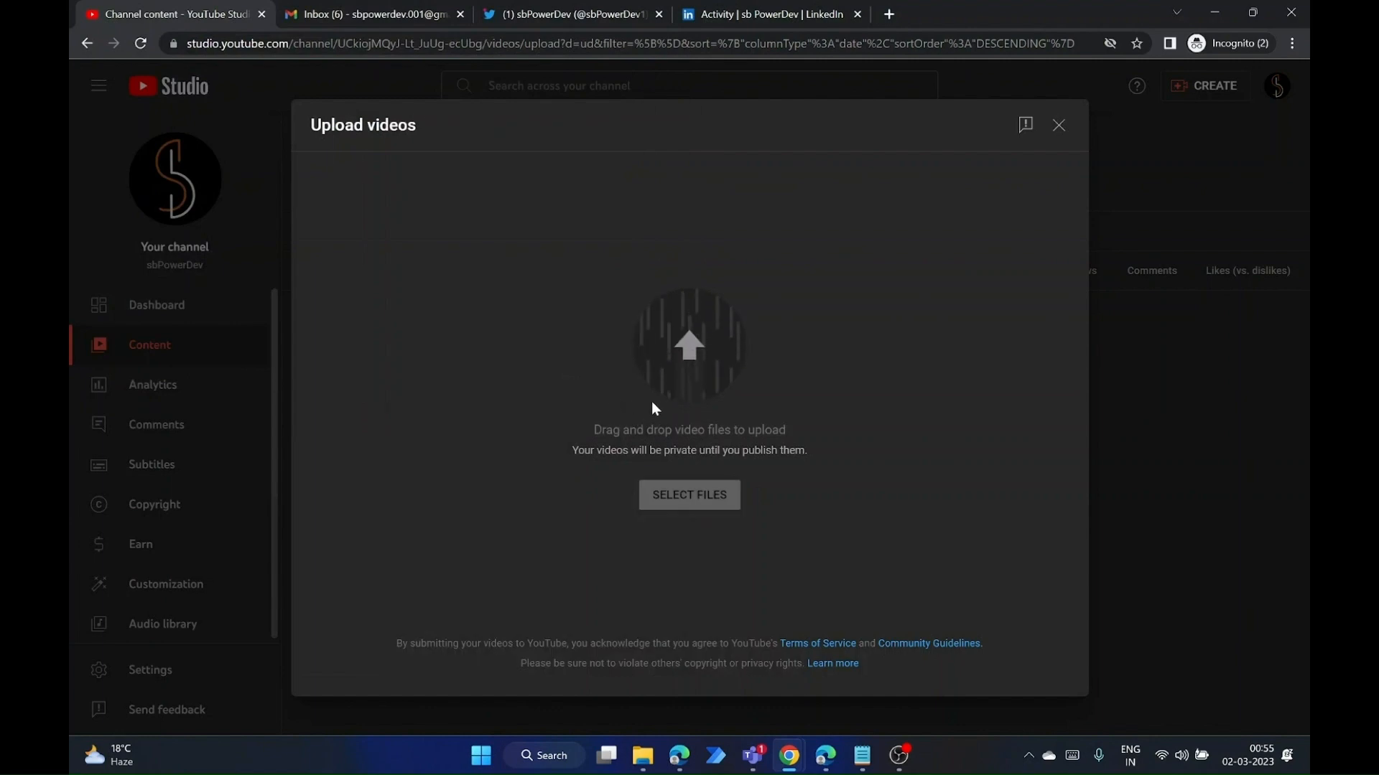
left_click(688, 494)
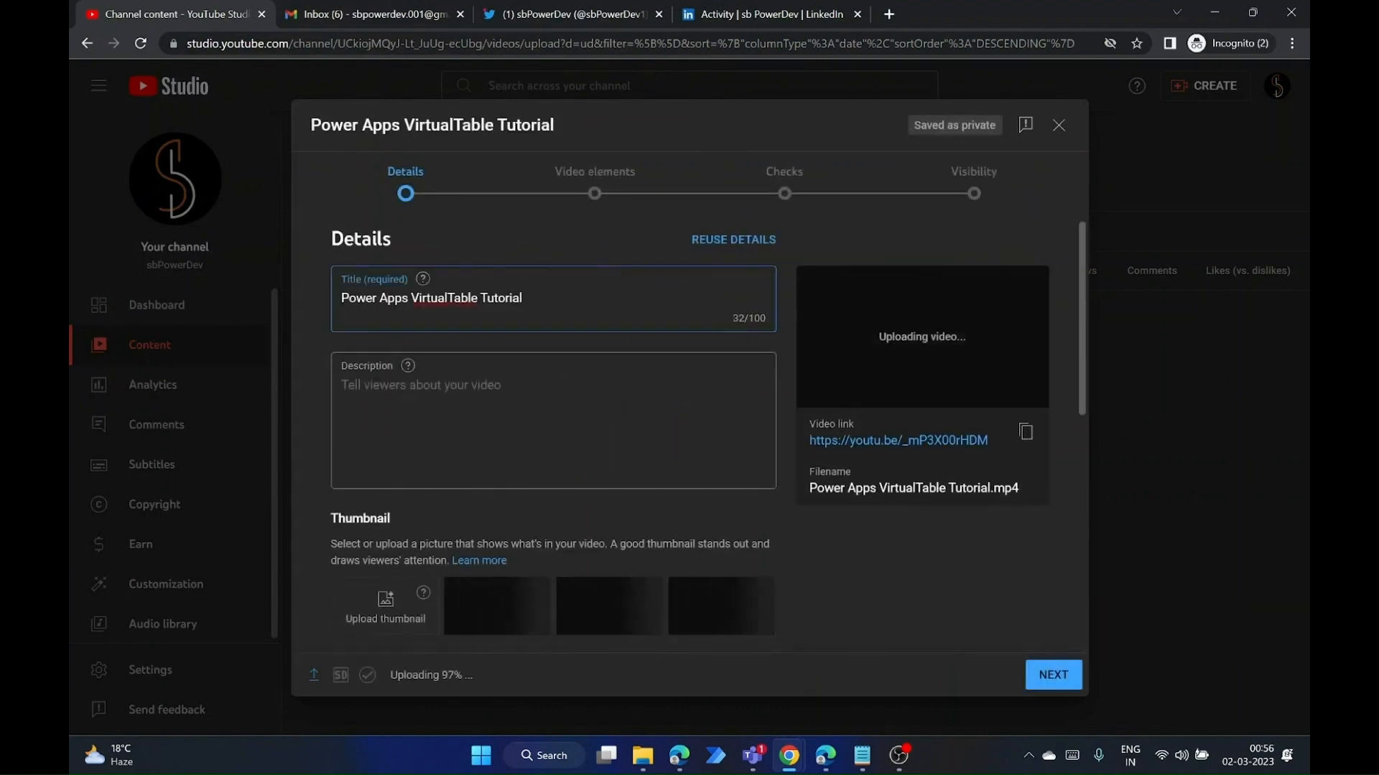
Mark the video as not made for kids and advance through video elements and checks to the Visibility page.
scroll("down", 3)
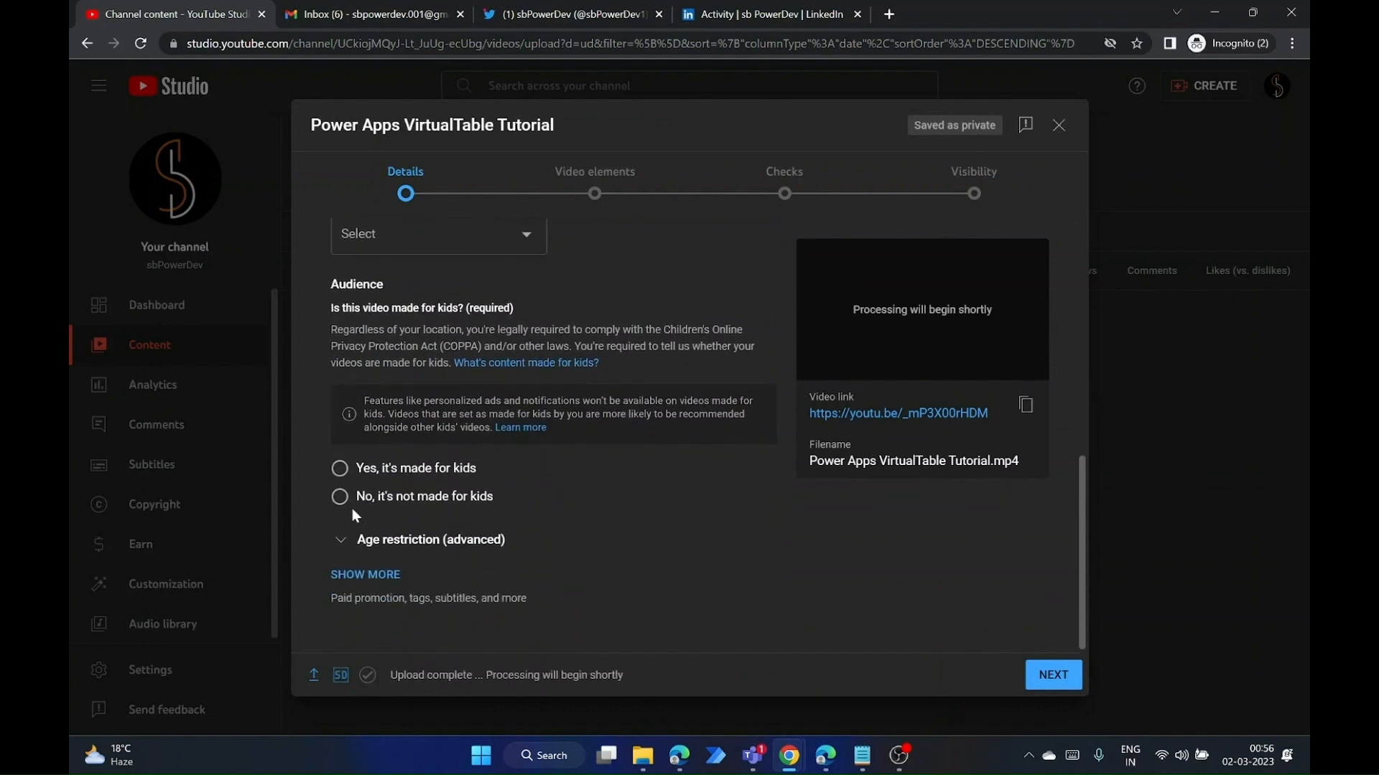
left_click(339, 495)
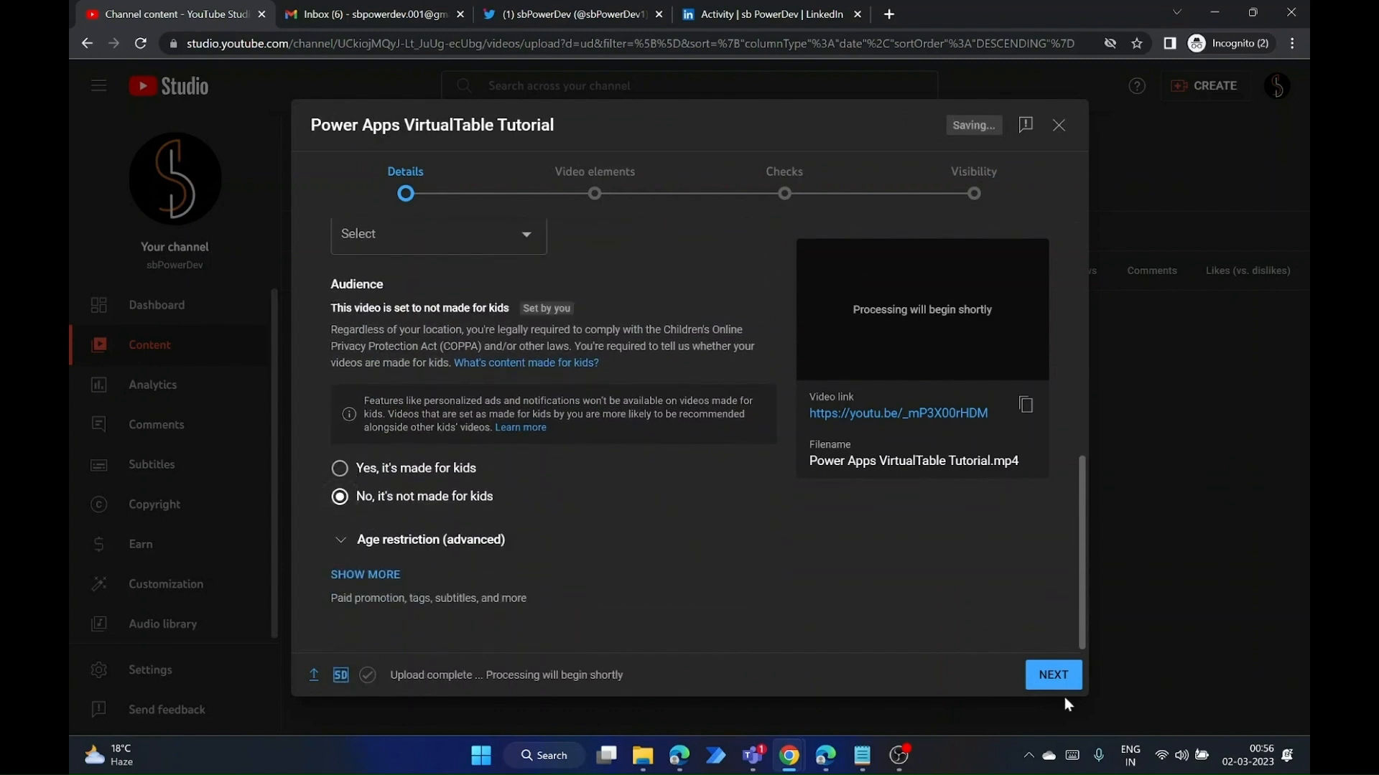
left_click(1053, 675)
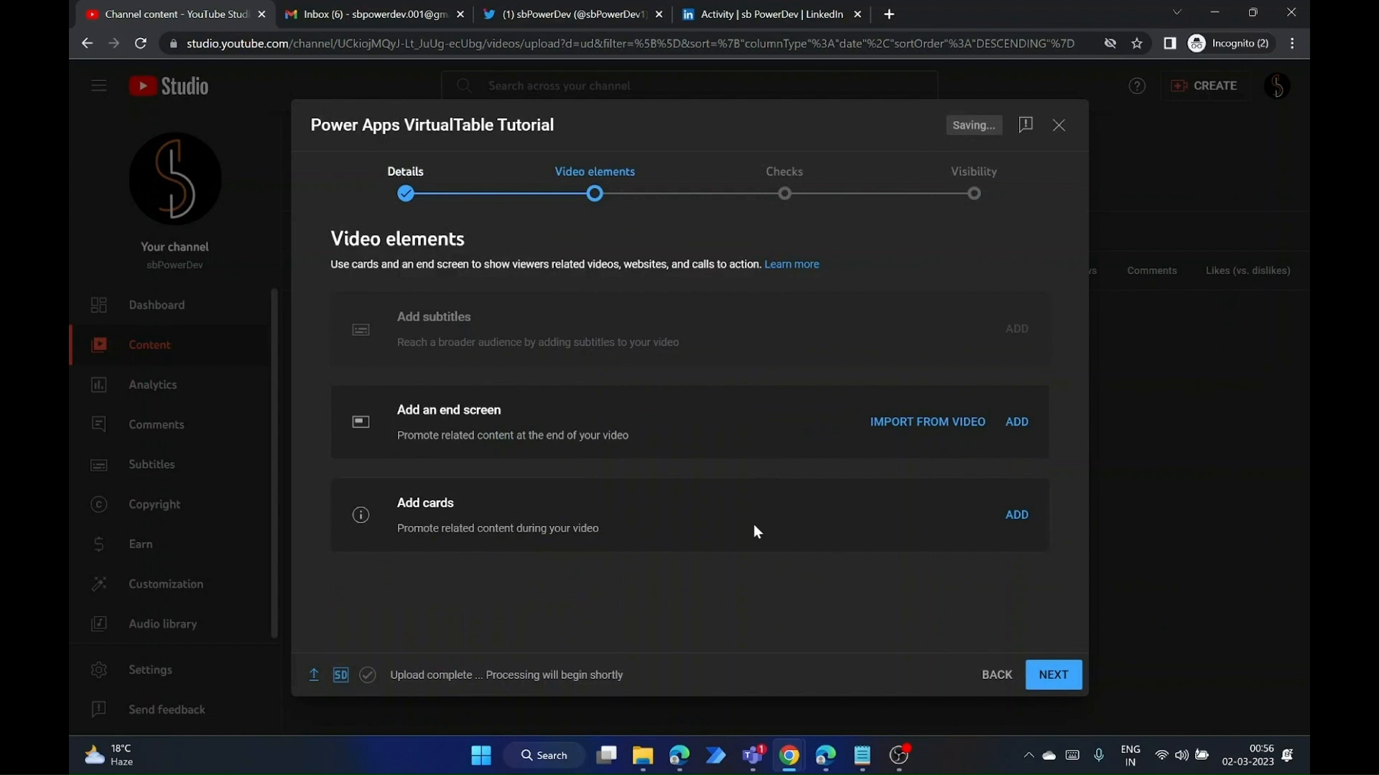
left_click(1053, 675)
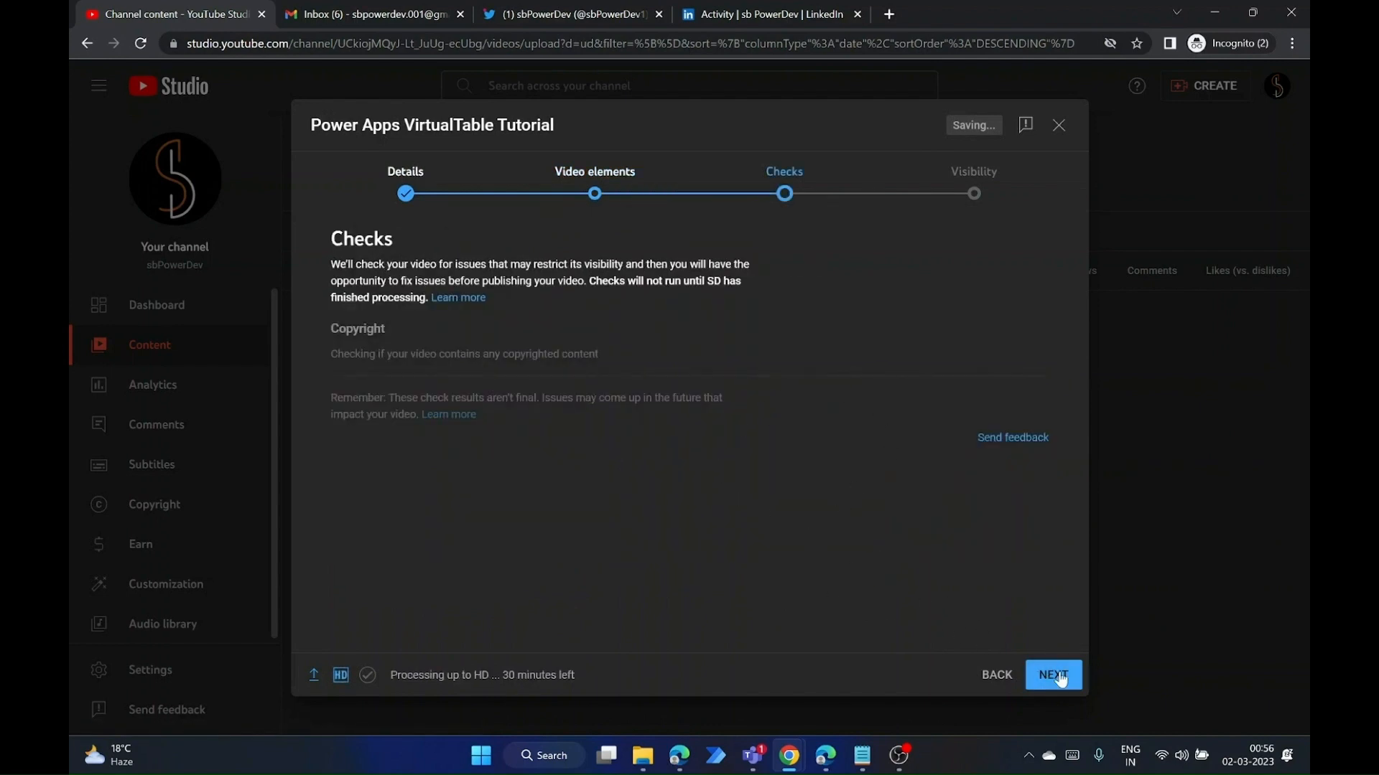
left_click(1052, 675)
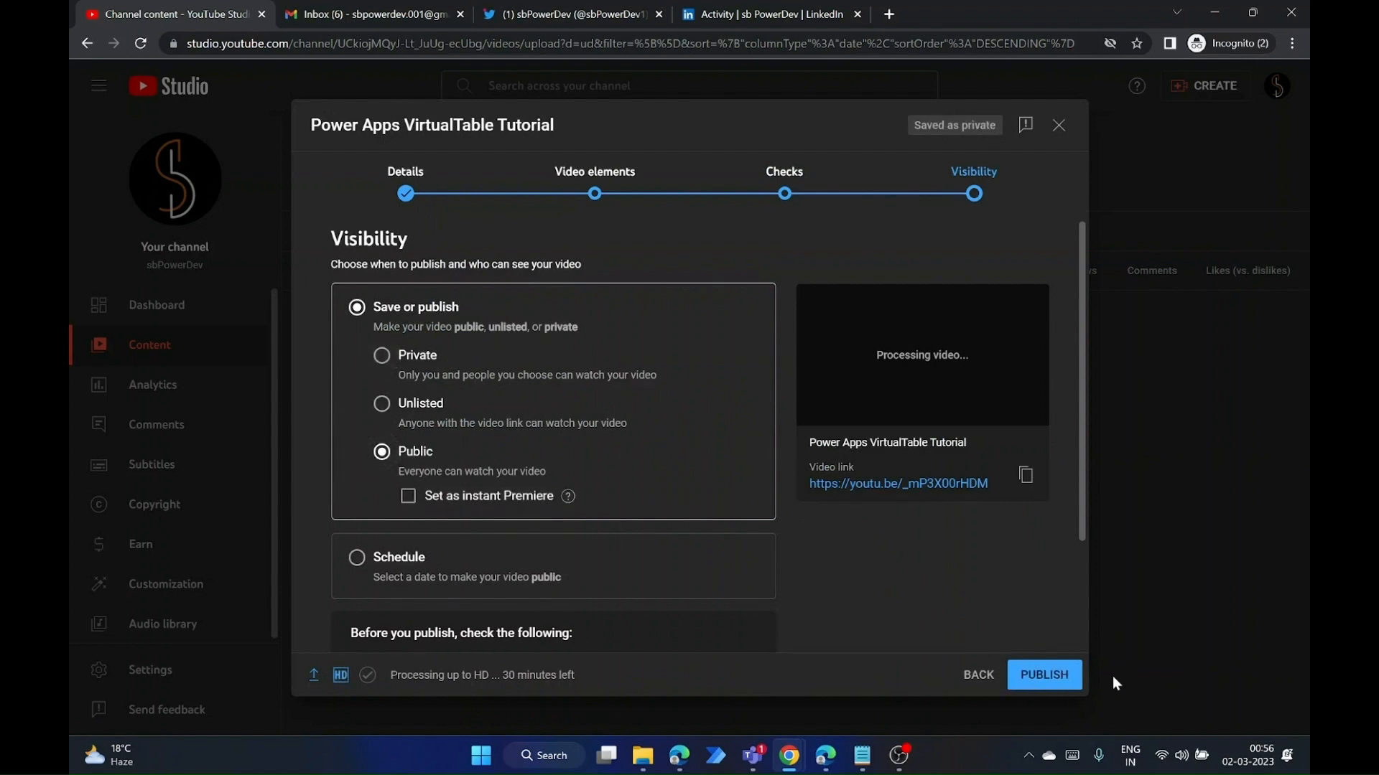
Publish the video as Public and return to the channel content list.
left_click(1044, 675)
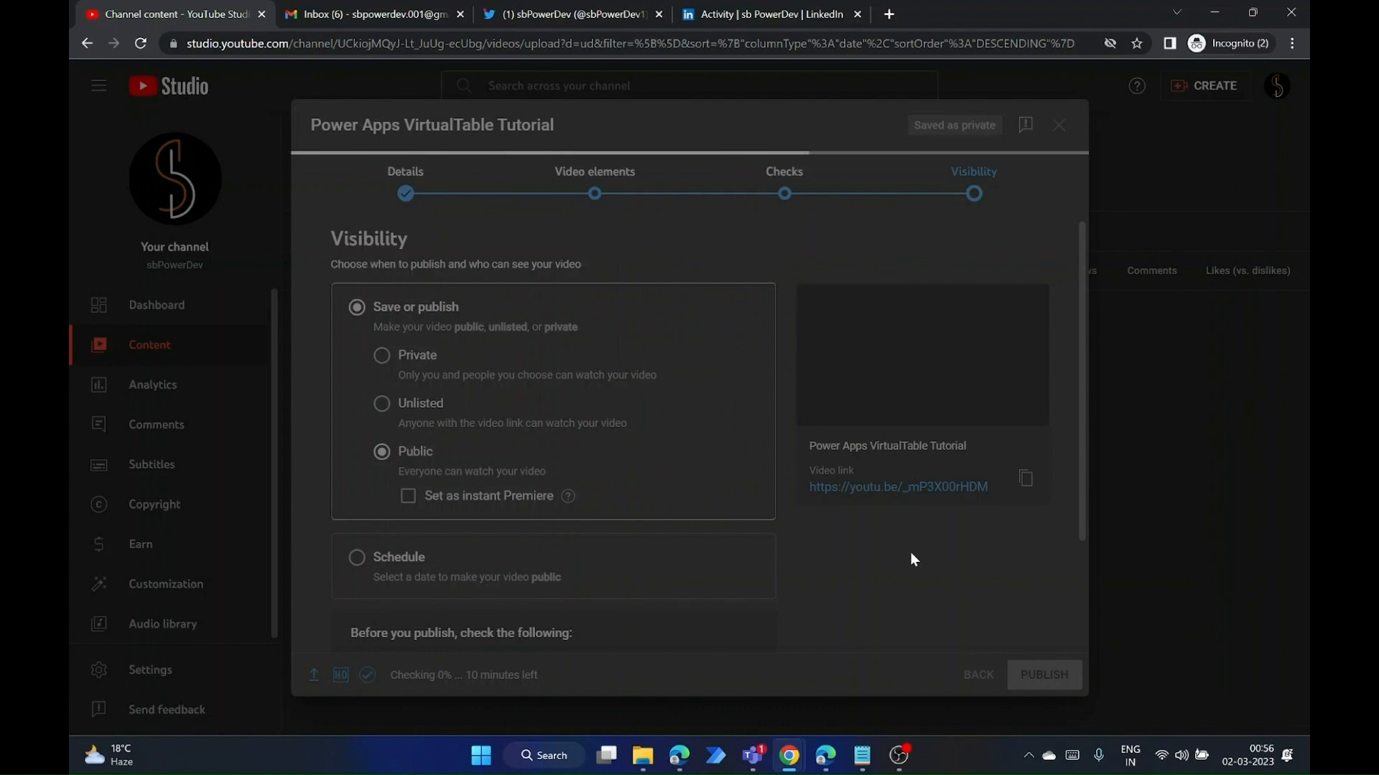
left_click(1043, 675)
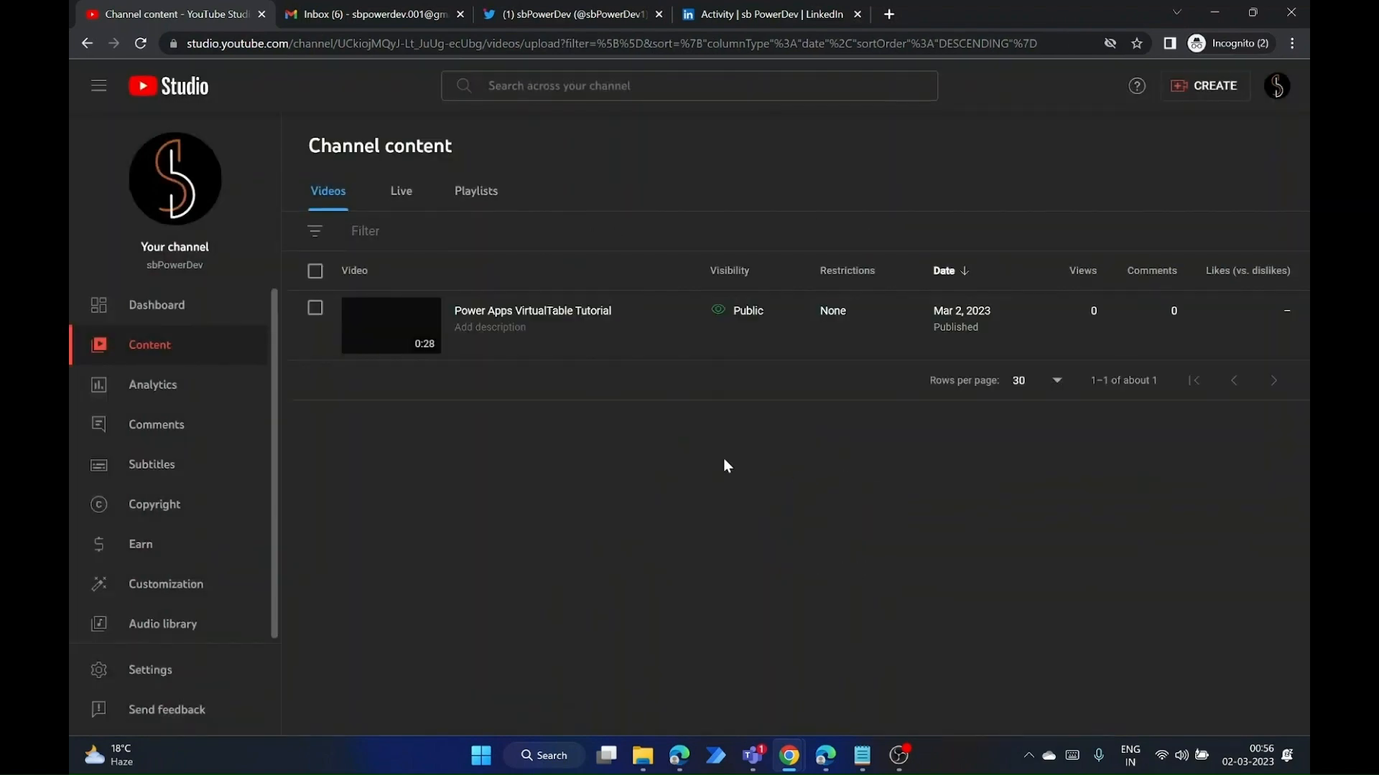
mouse_move(836, 687)
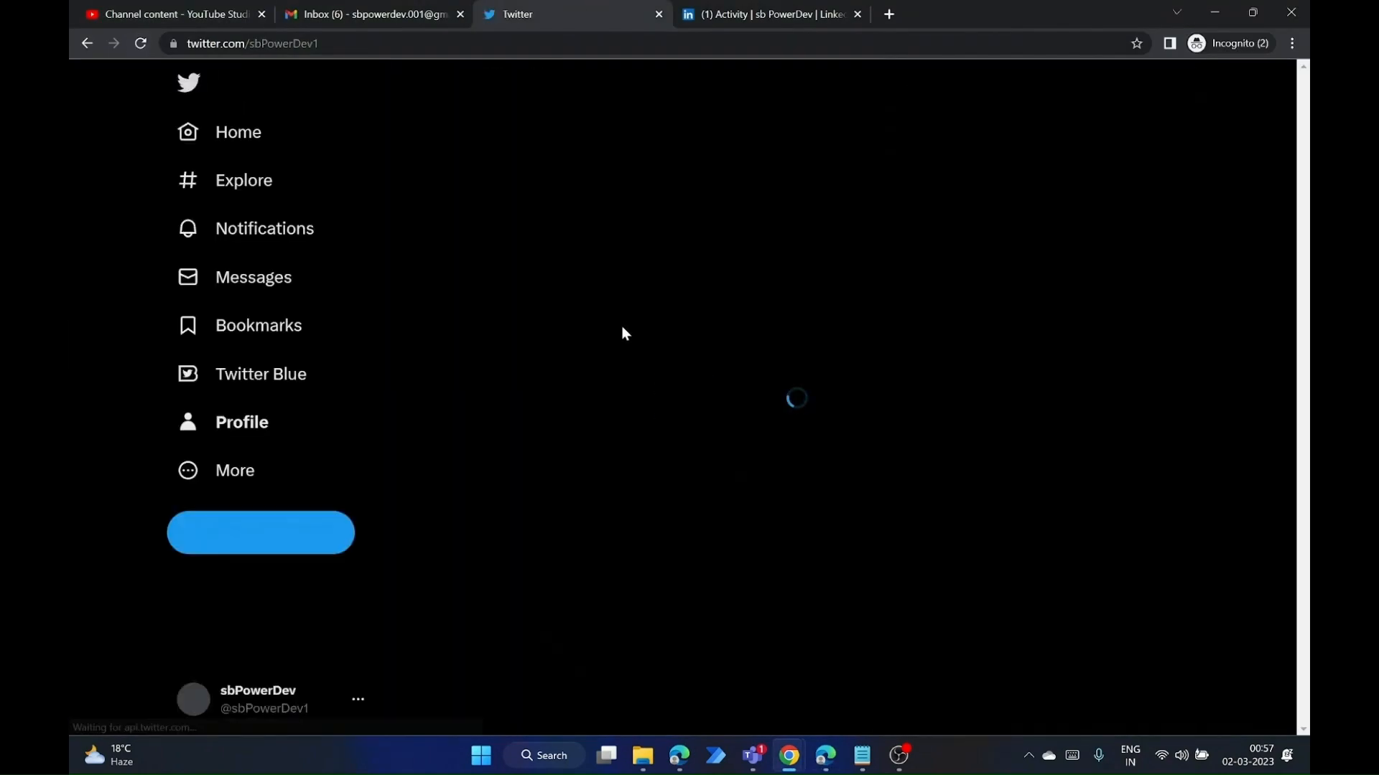
Refresh the Twitter profile to find the automated video tweet, then reload the LinkedIn activity page.
left_click(242, 422)
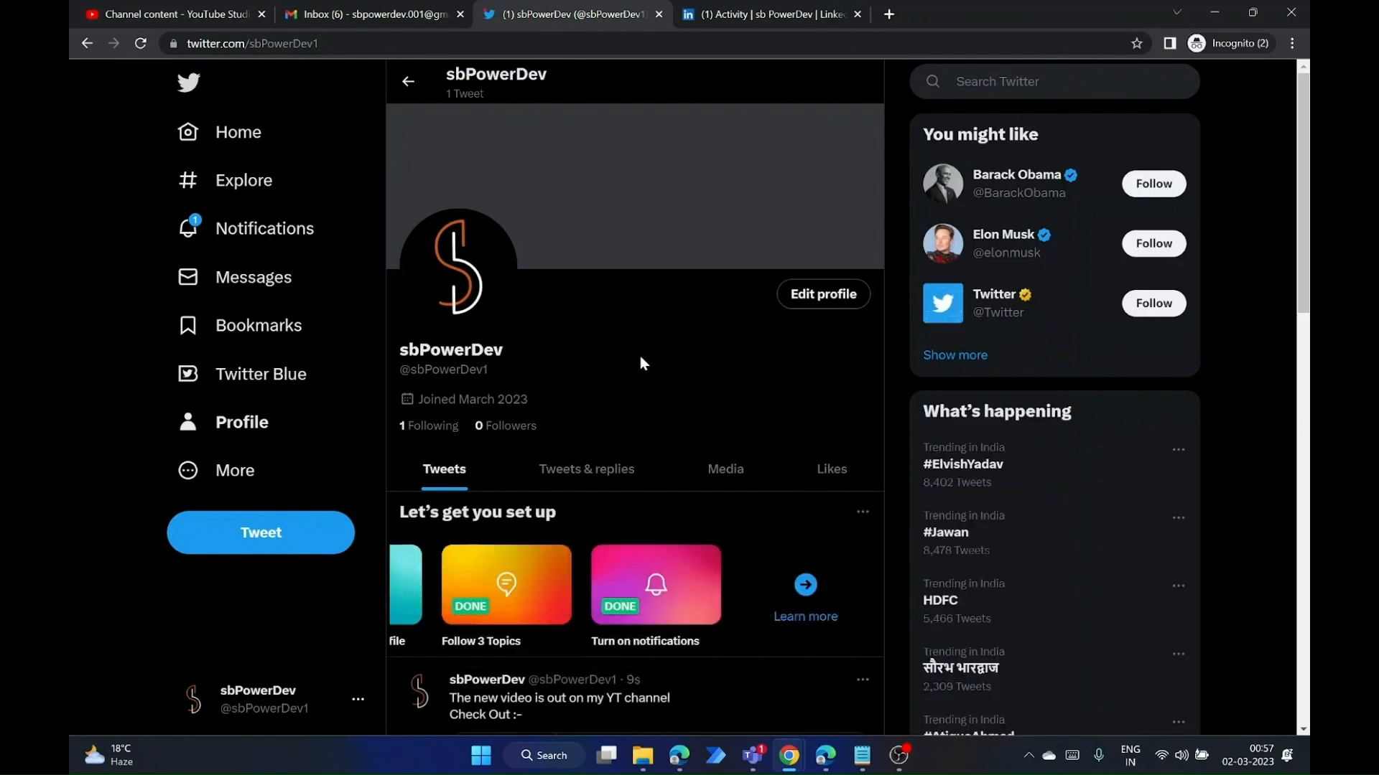
scroll("down", 3)
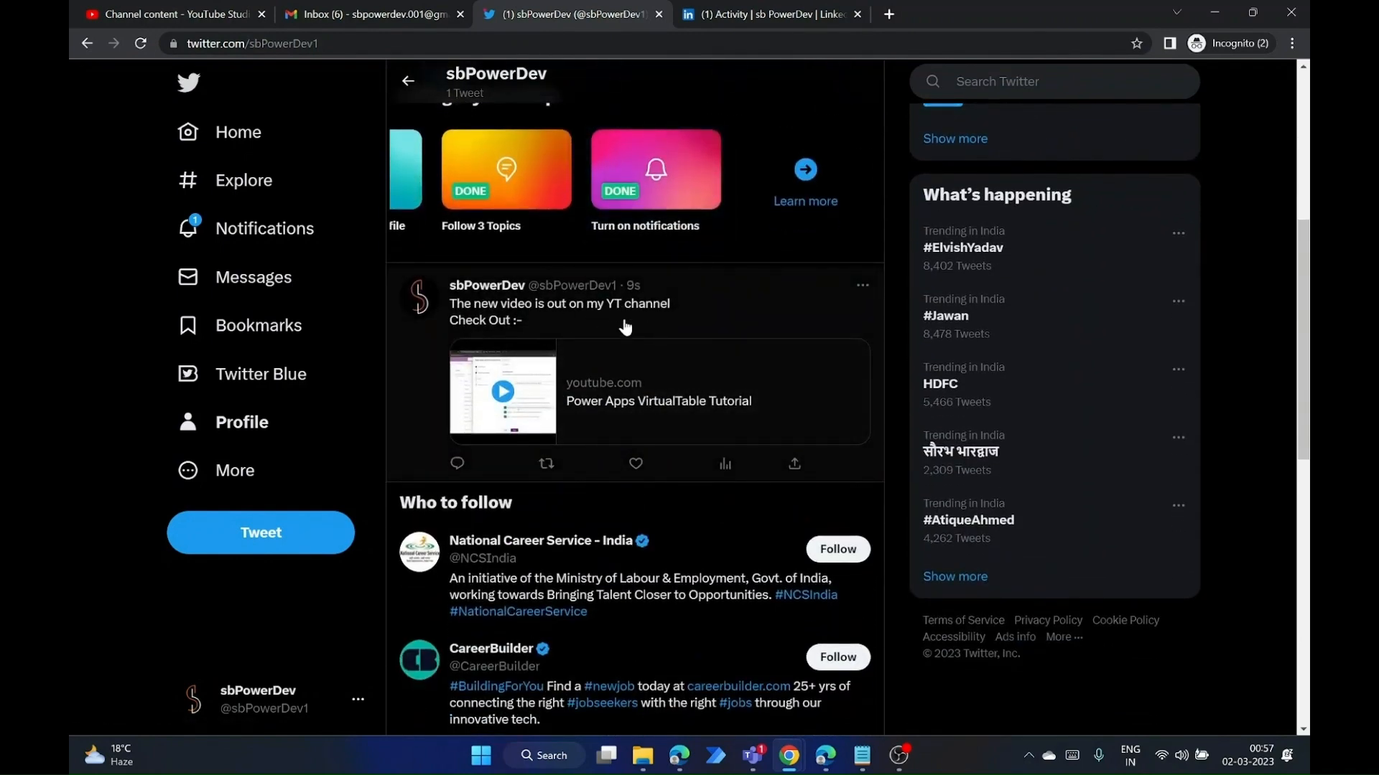
left_click(772, 13)
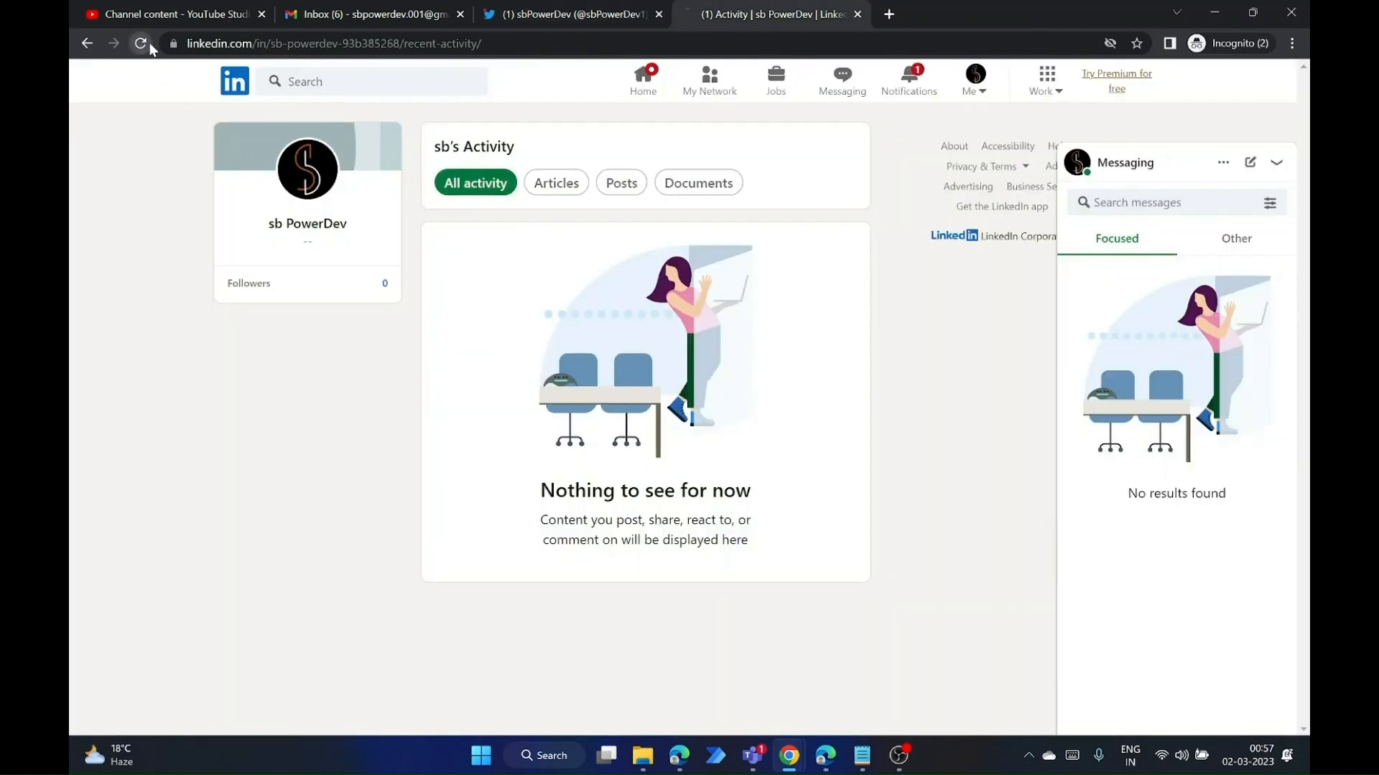
left_click(141, 43)
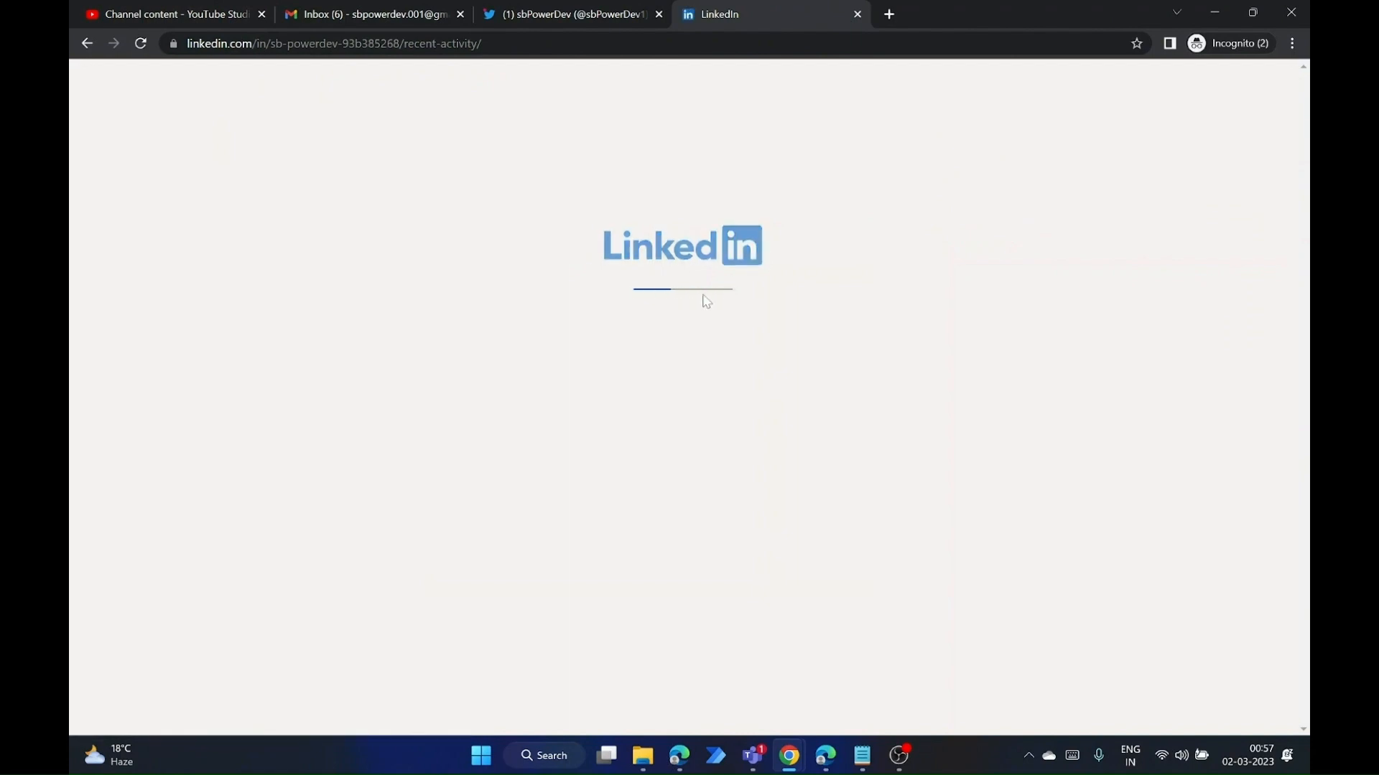